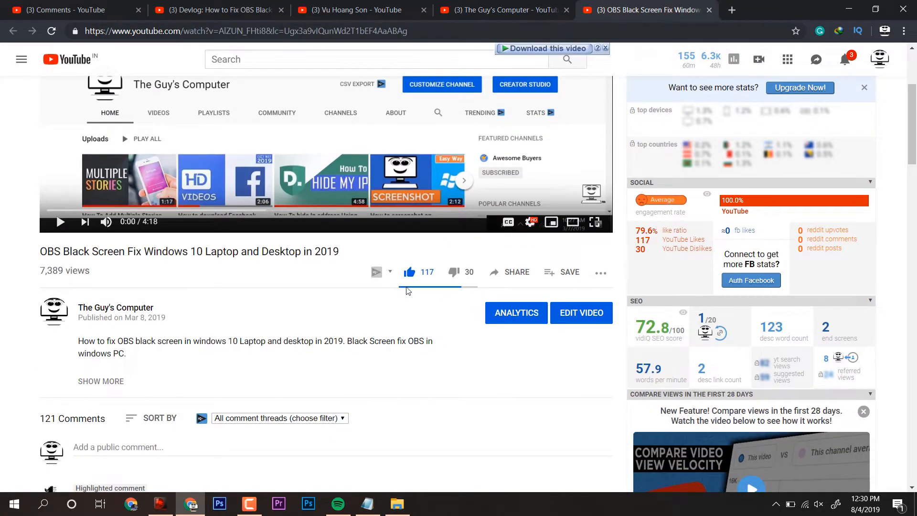
# - Read the pinned black-screen tip, then select the OBS Studio (64bit) shortcut in File Explorer
pyautogui.scroll(-3)
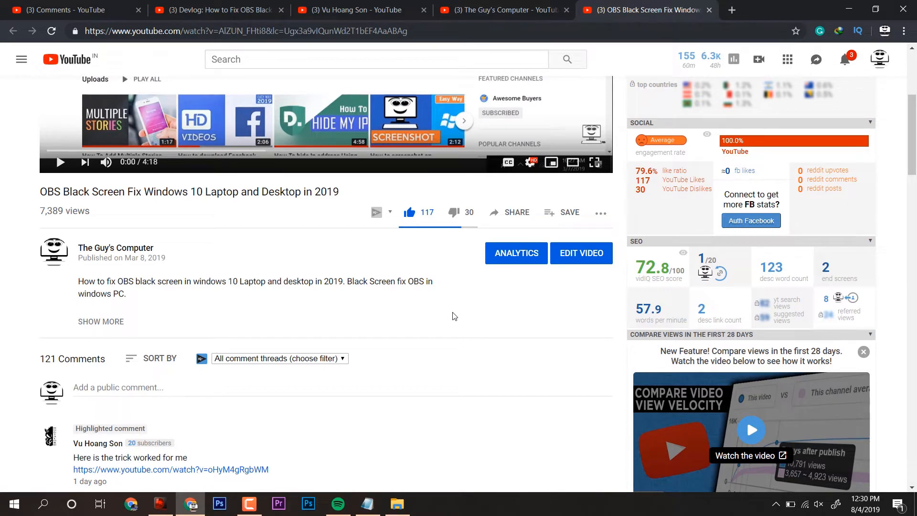
pyautogui.scroll(-3)
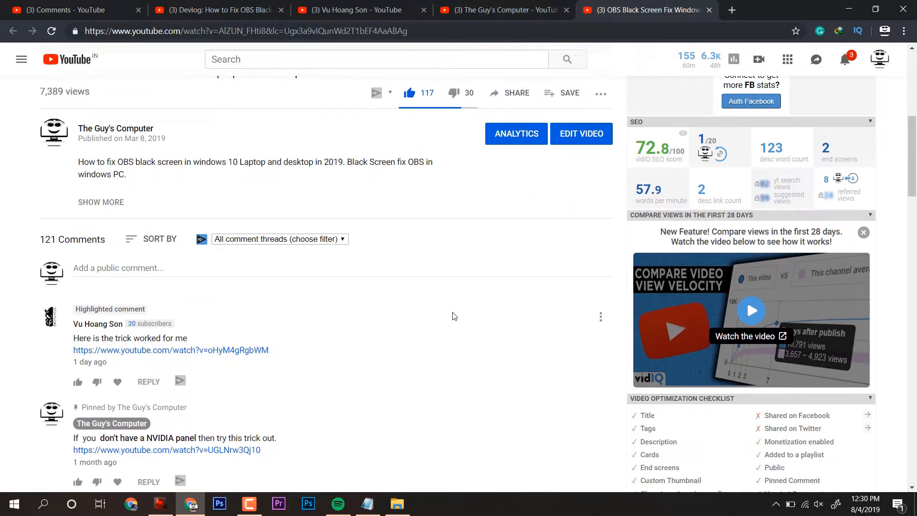
pyautogui.click(350, 10)
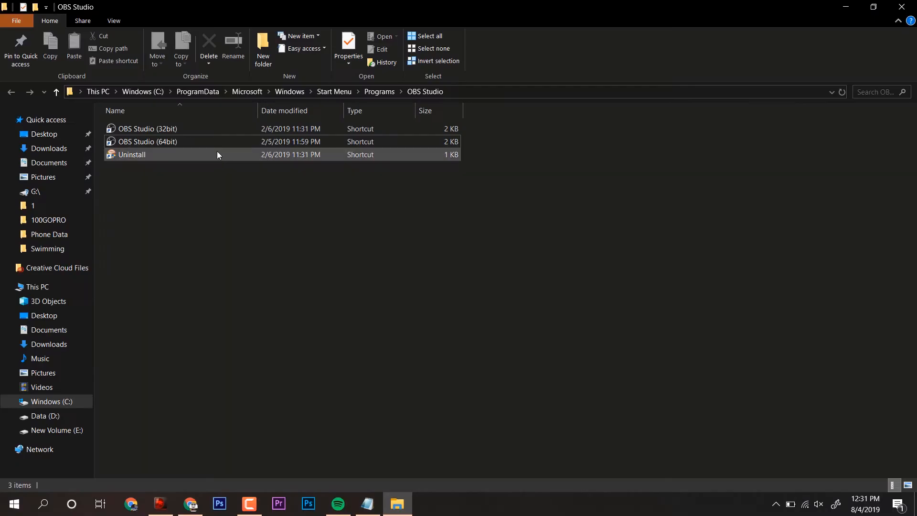
pyautogui.click(147, 142)
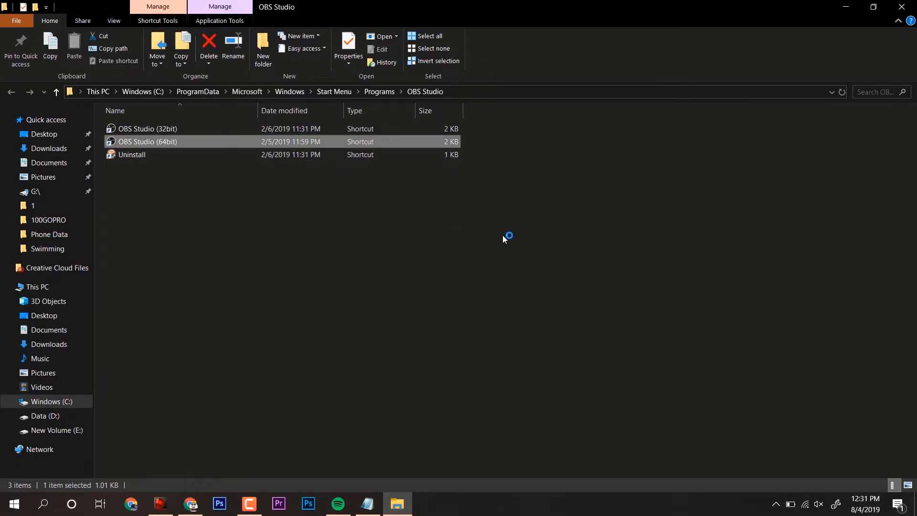
# - Launch 64-bit OBS, see the black preview, close it, and bring up the shortcut's context menu
pyautogui.doubleClick(147, 141)
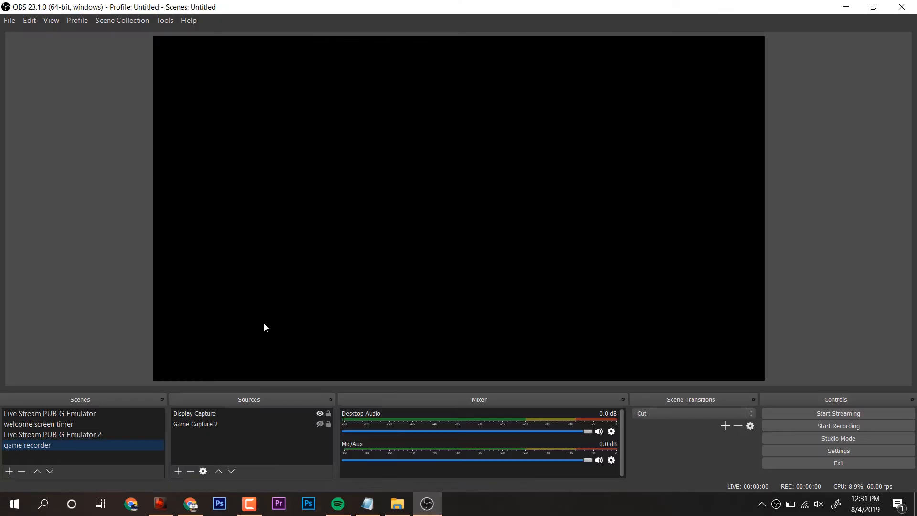
pyautogui.click(194, 414)
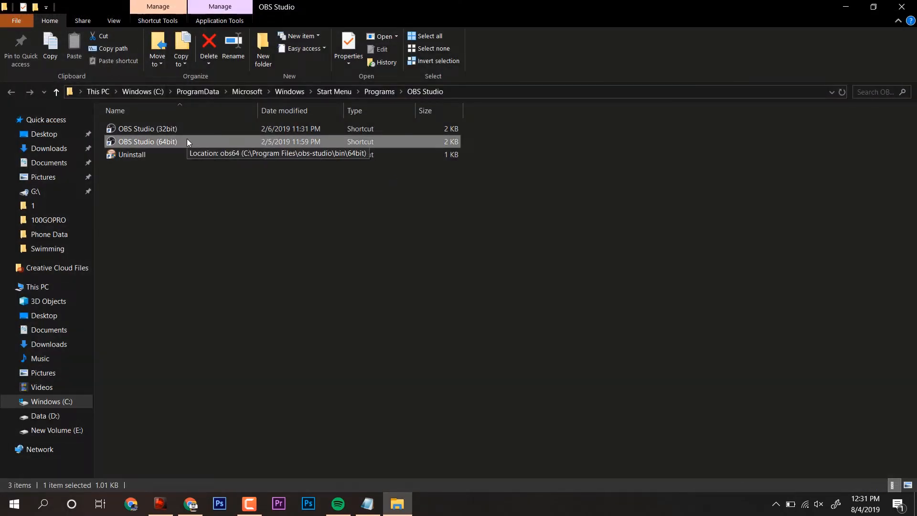
pyautogui.rightClick(147, 141)
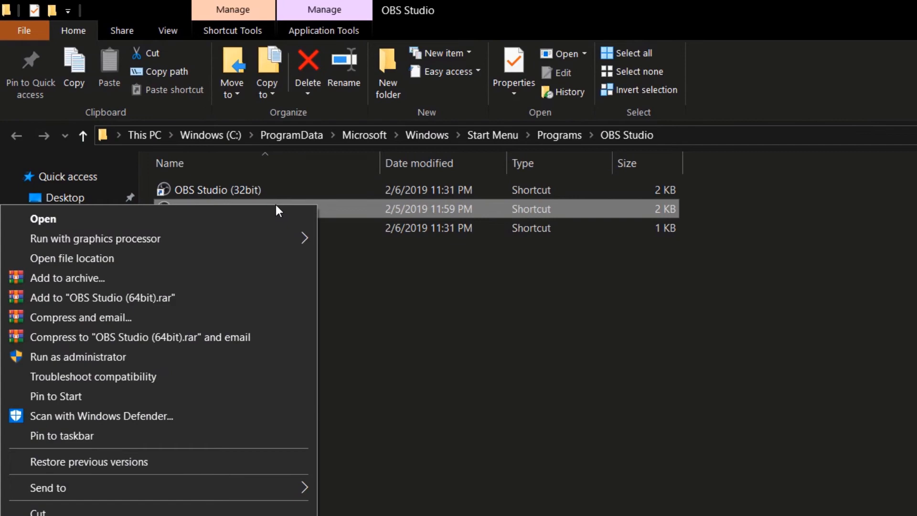